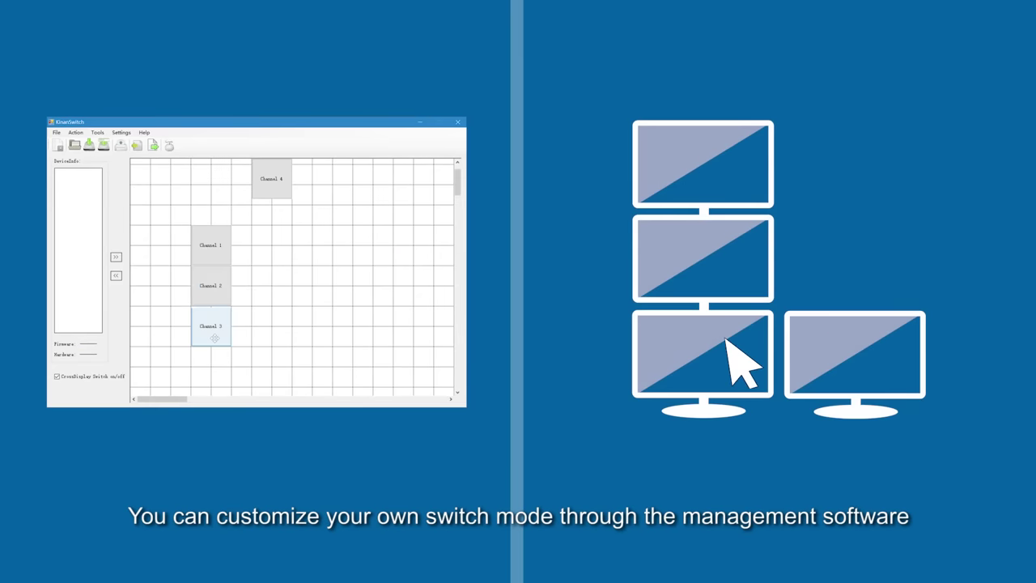
Move the Channel 4 block beside Channel 3, below the stacked Channels 1–3
{"action": "left_click_drag", "start_coordinate": [272, 178], "coordinate": [251, 325]}
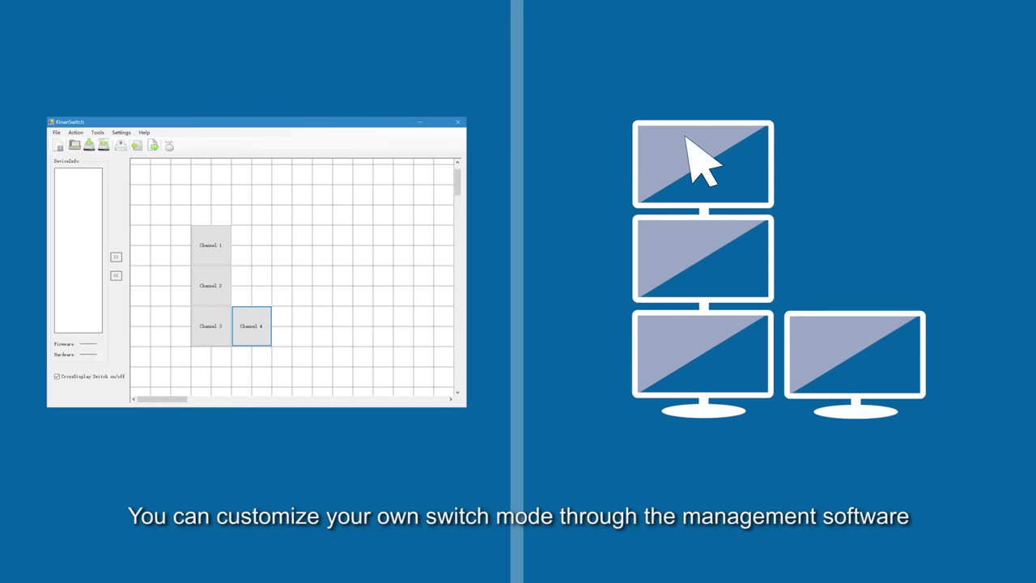